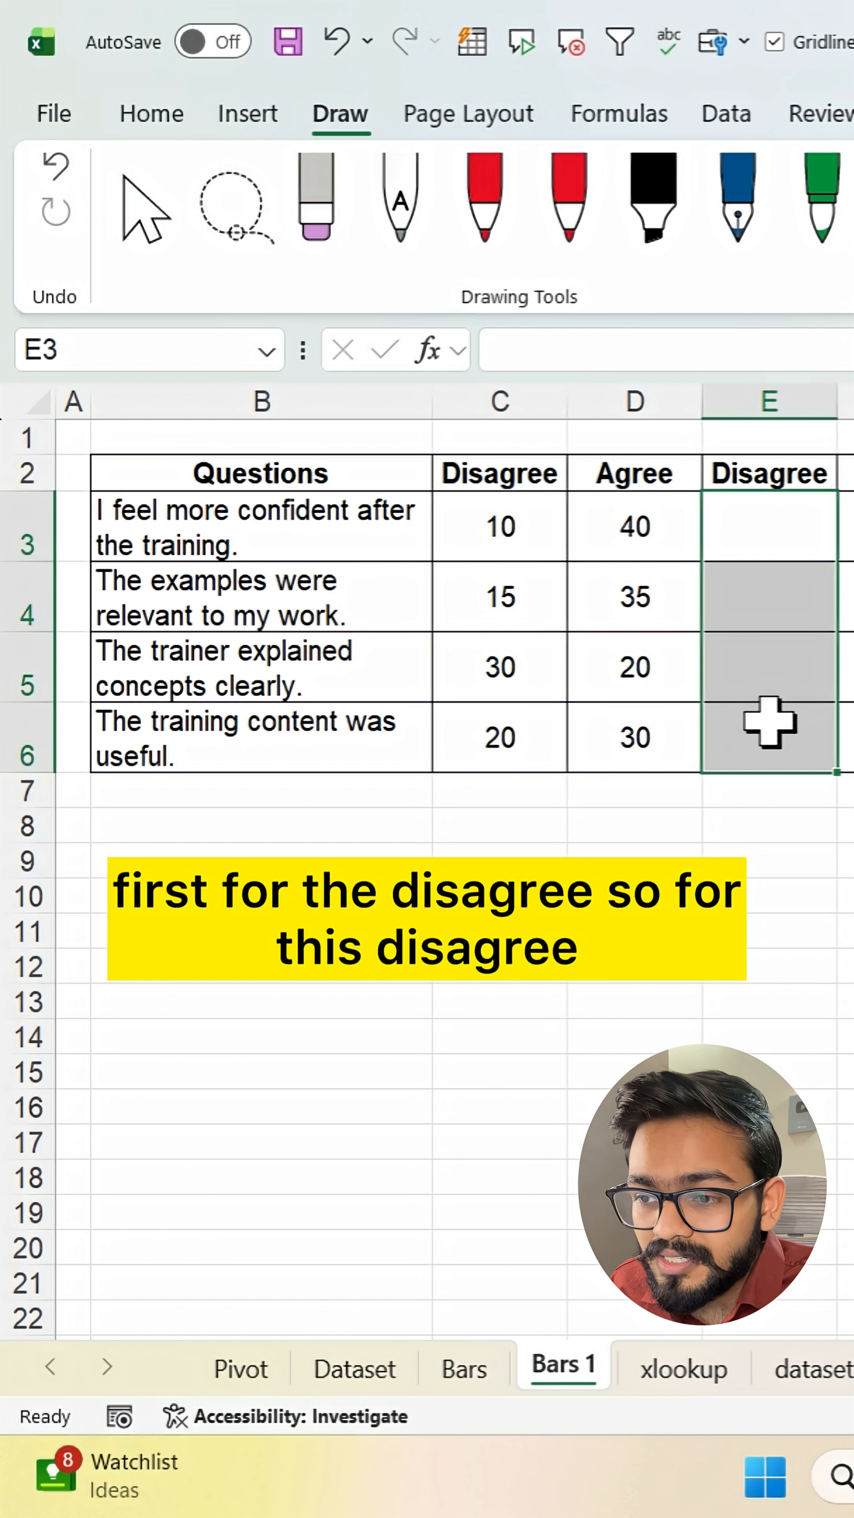
Format Disagree cells E3:E6 as Playbill, red, right-aligned and Agree cells F3:F6 as Playbill, left-aligned.
{"action": "left_click", "coordinate": [151, 113]}
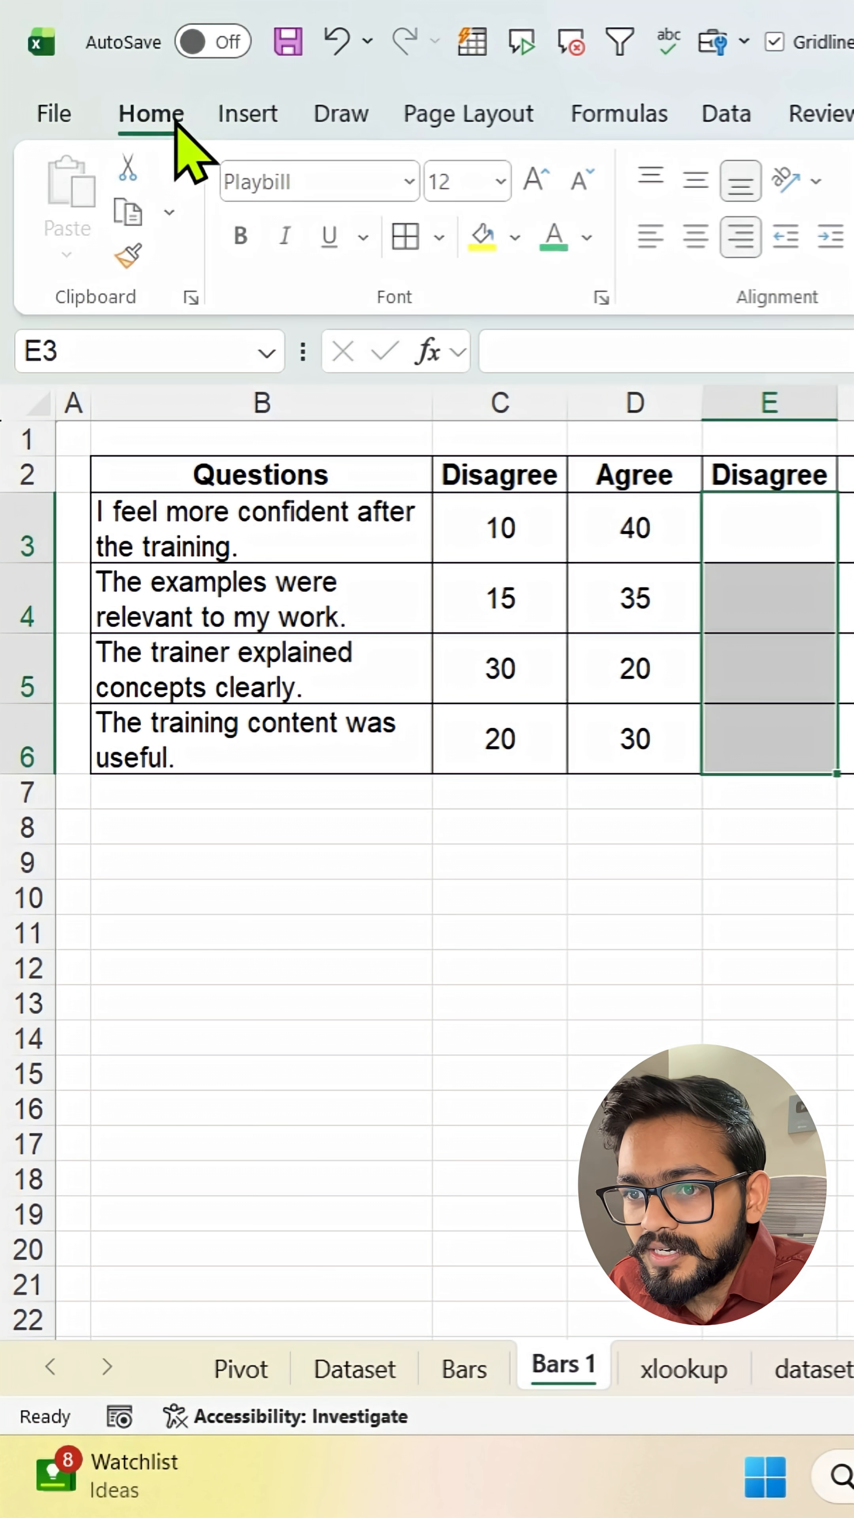
{"action": "left_click", "coordinate": [600, 237]}
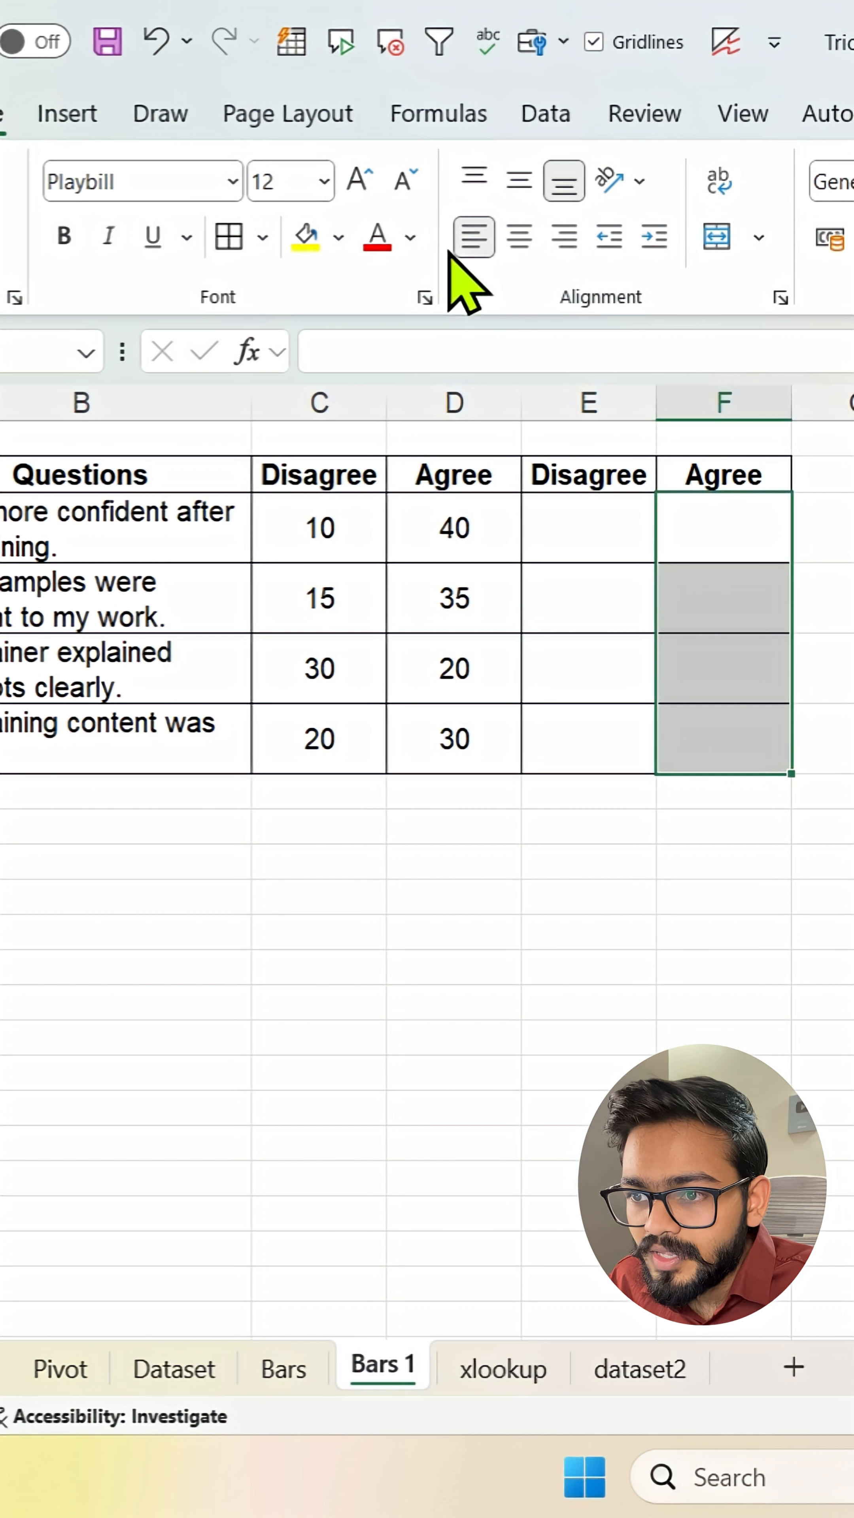
Colour the Agree cells F3:F6 green from the Standard Colors palette.
{"action": "left_click", "coordinate": [405, 237]}
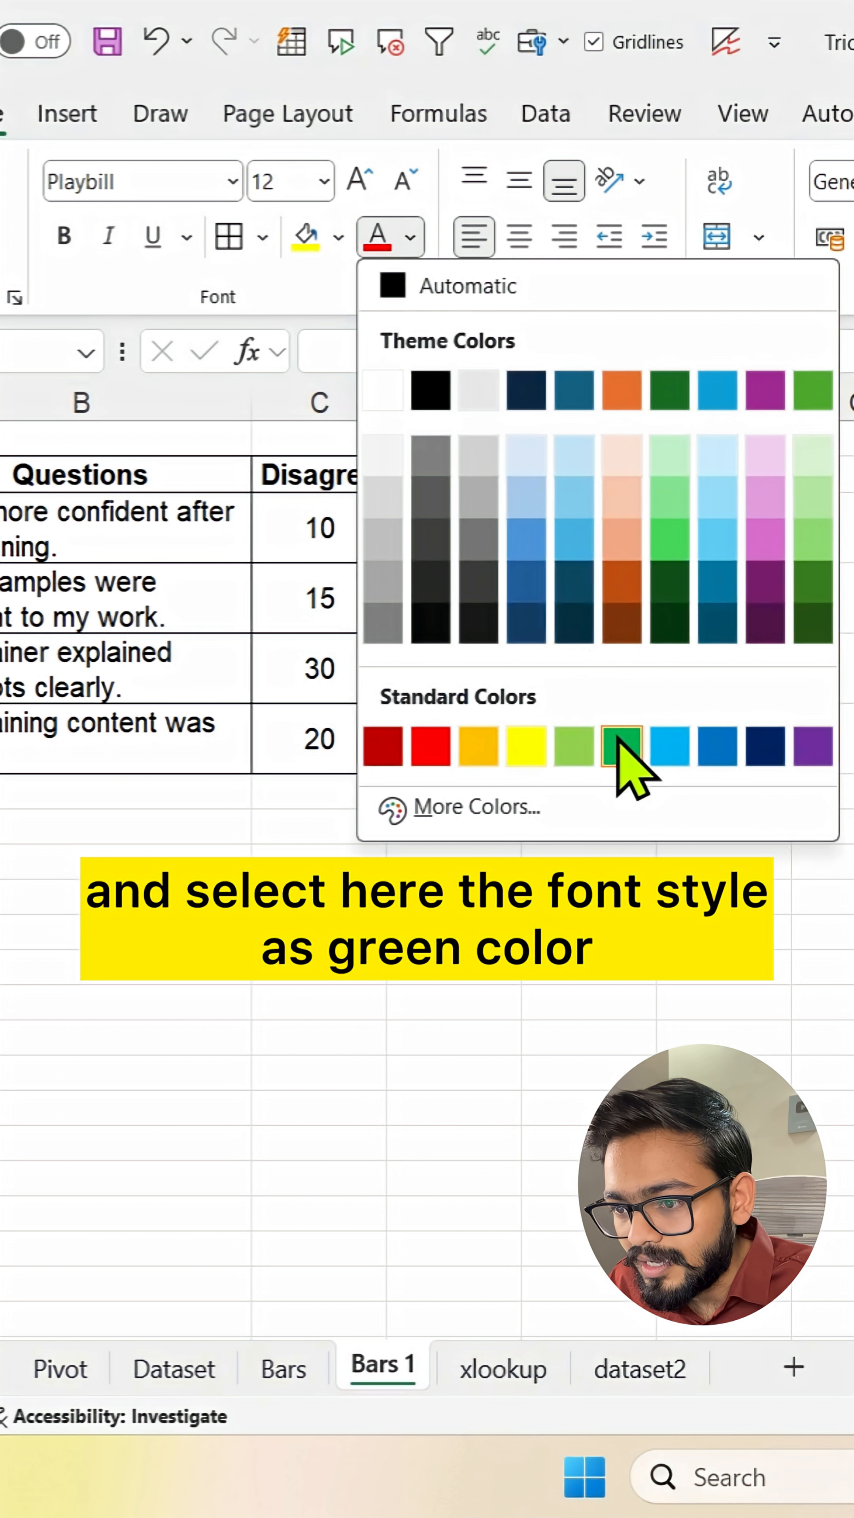
{"action": "left_click", "coordinate": [621, 746]}
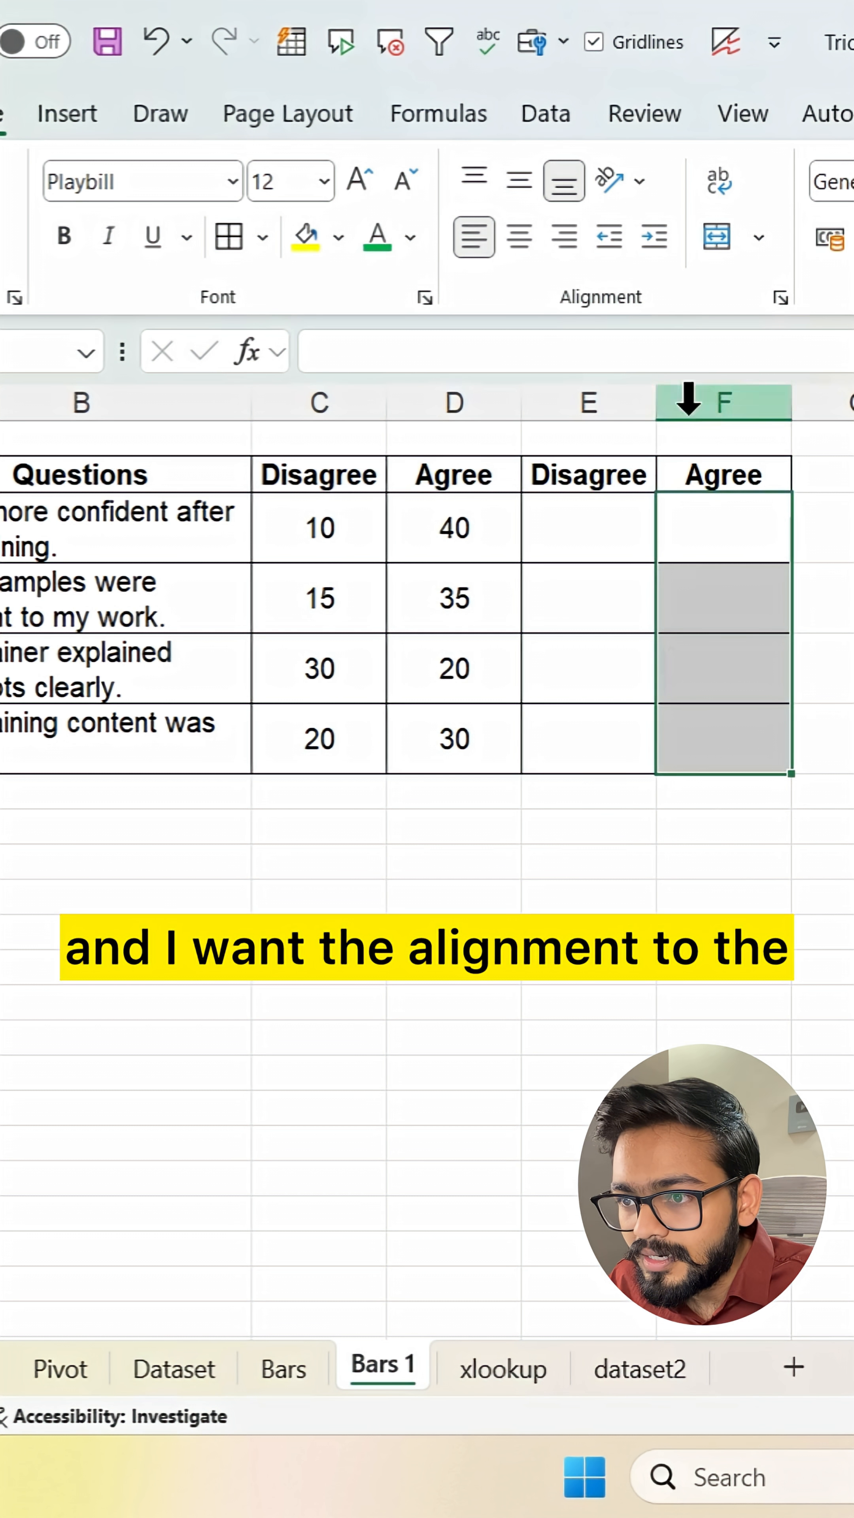
{"action": "mouse_move", "coordinate": [474, 236]}
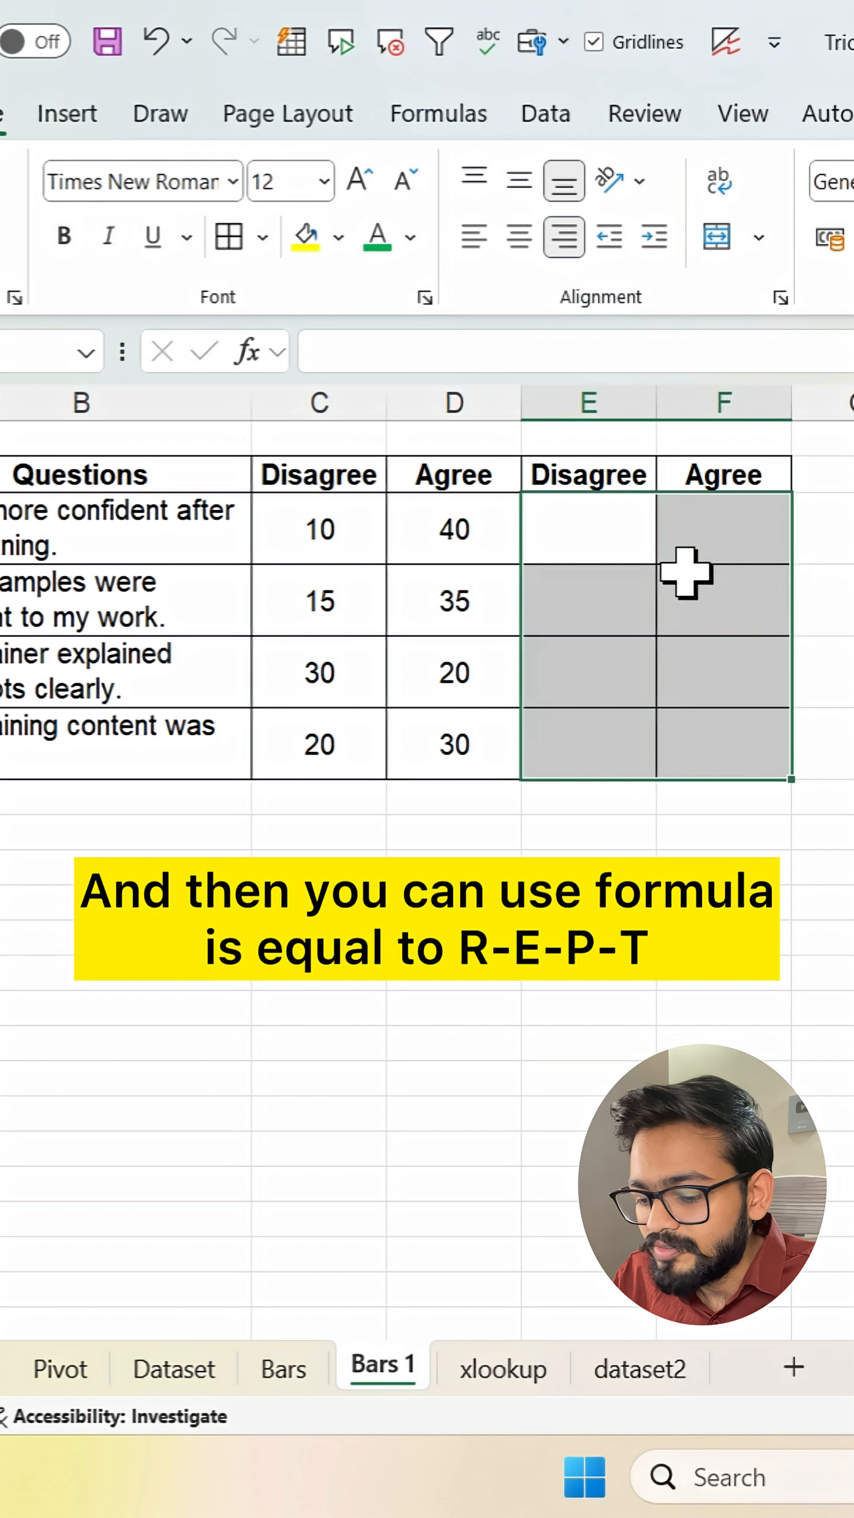
Enter =rept("|", in E3 and move to the number_times argument.
{"action": "type", "text": "=rept("}
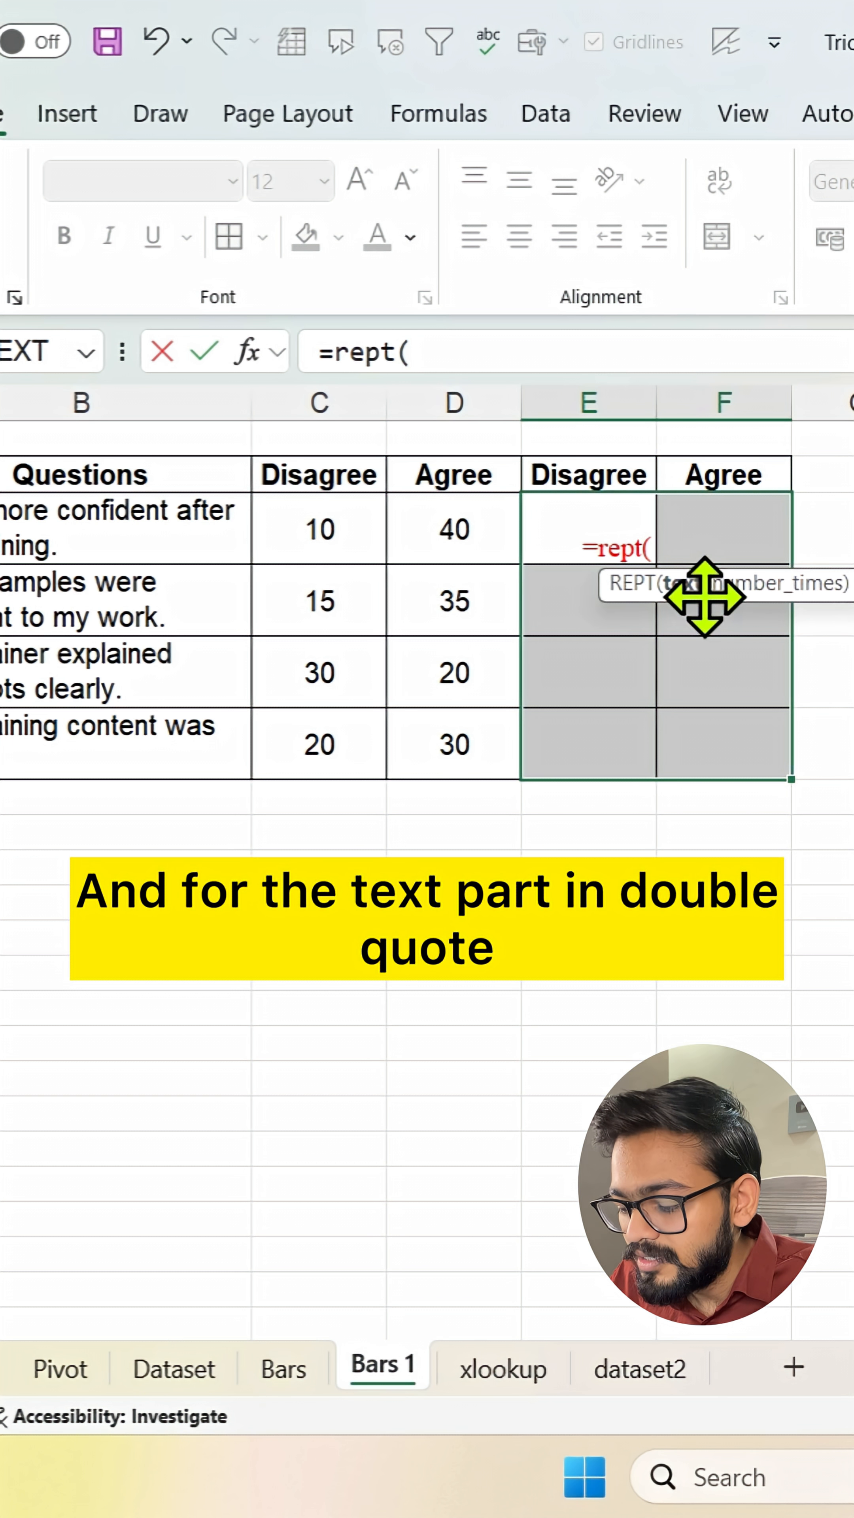
{"action": "type", "text": "\"|"}
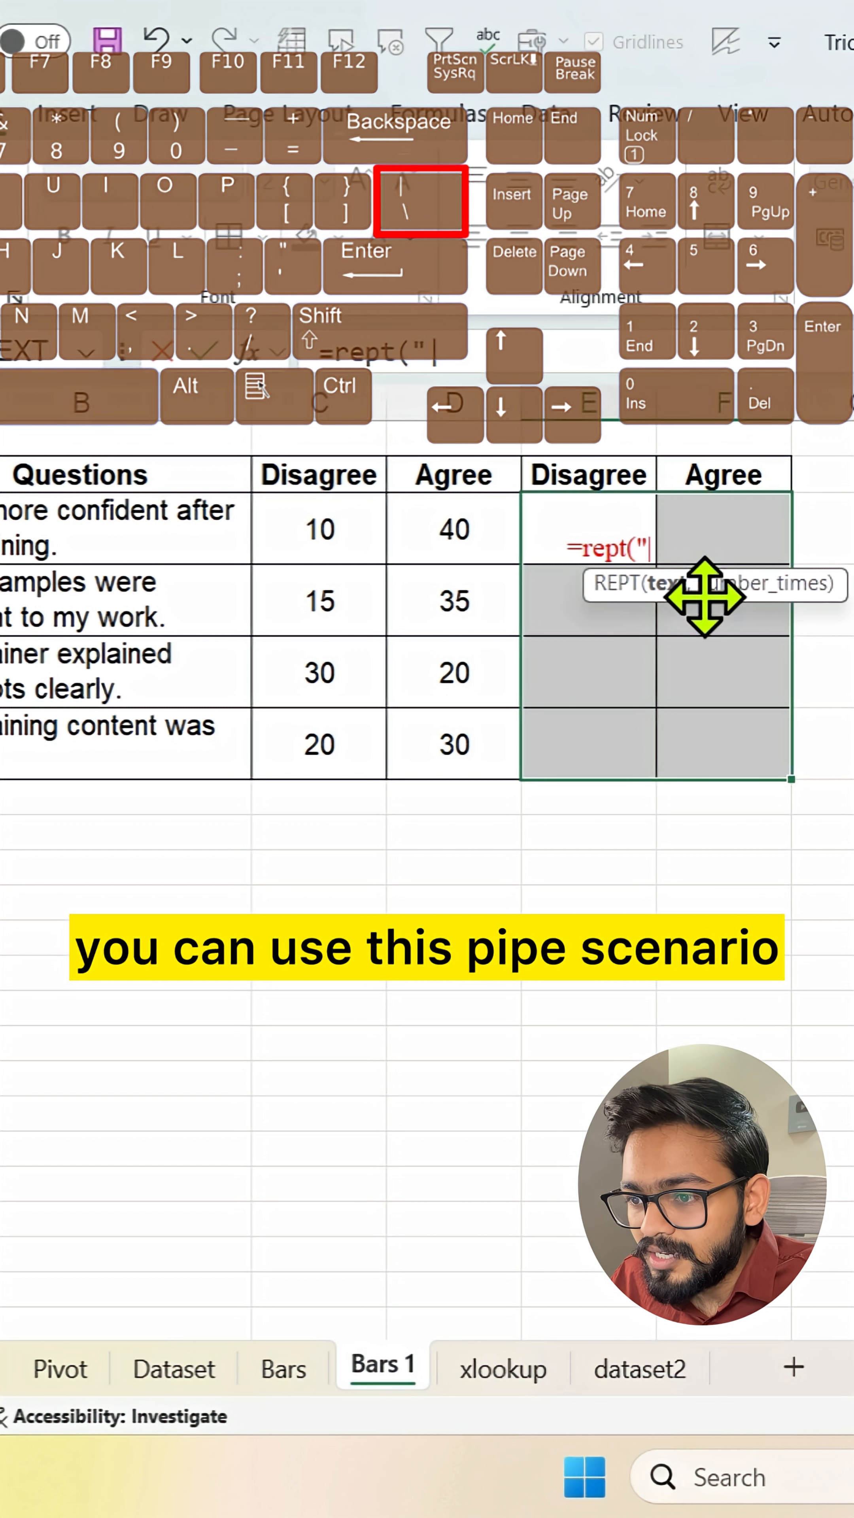
{"action": "type", "text": "\""}
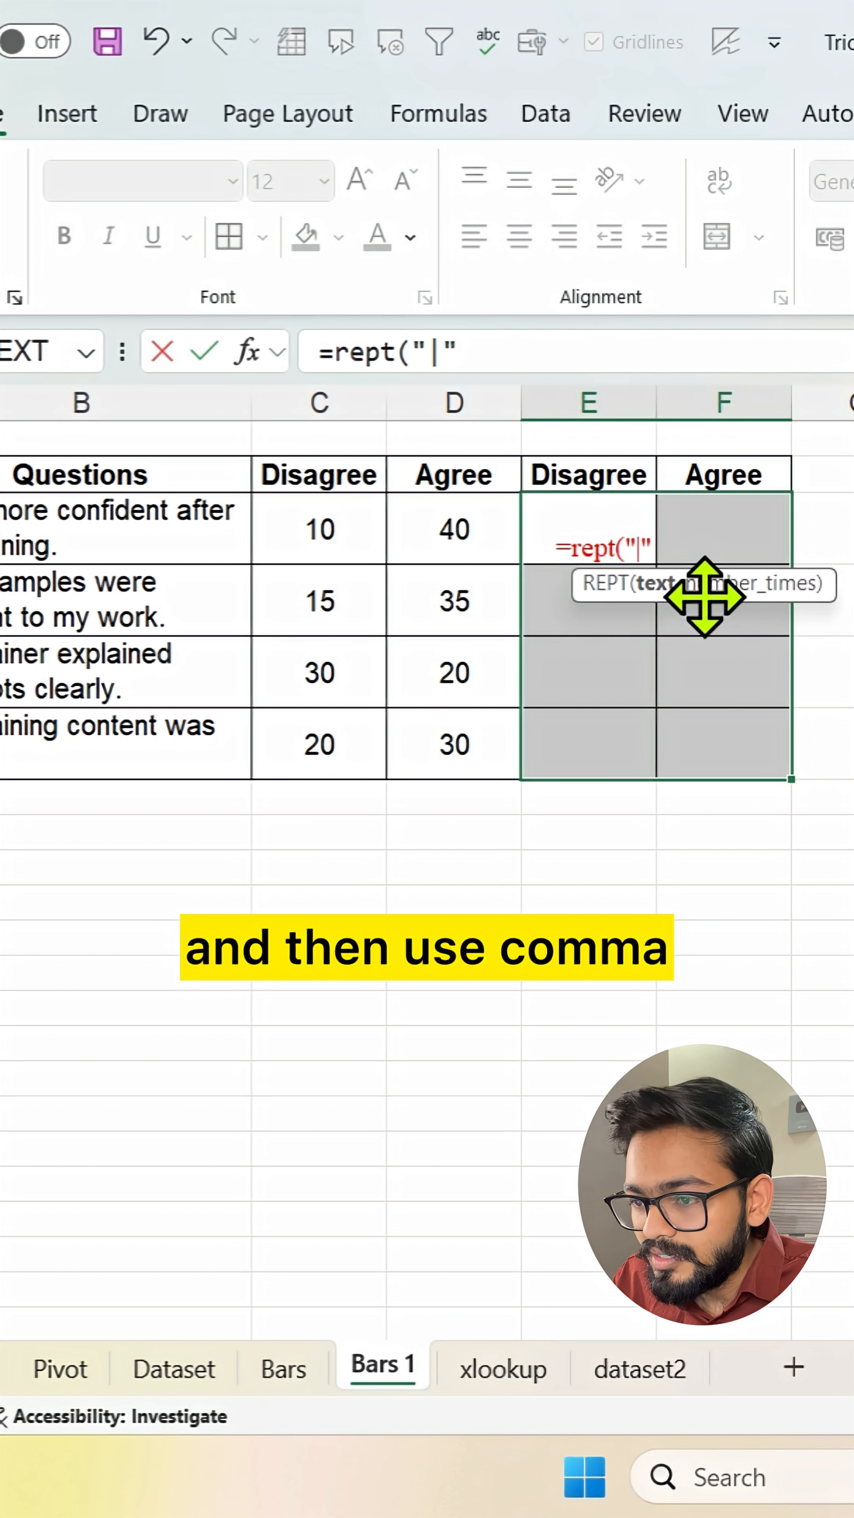
{"action": "type", "text": ","}
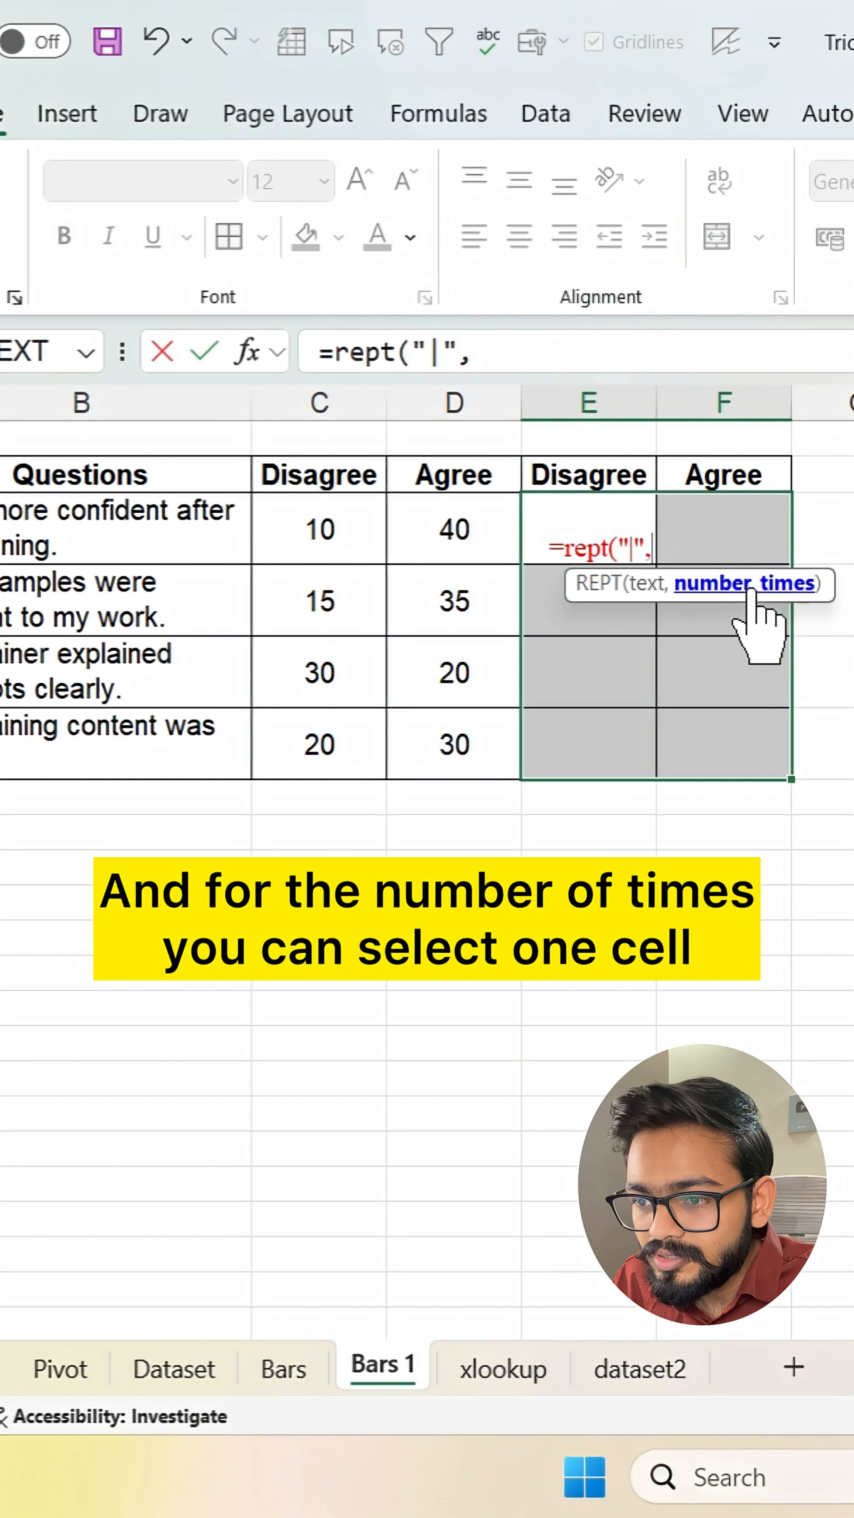
{"action": "left_click", "coordinate": [318, 530]}
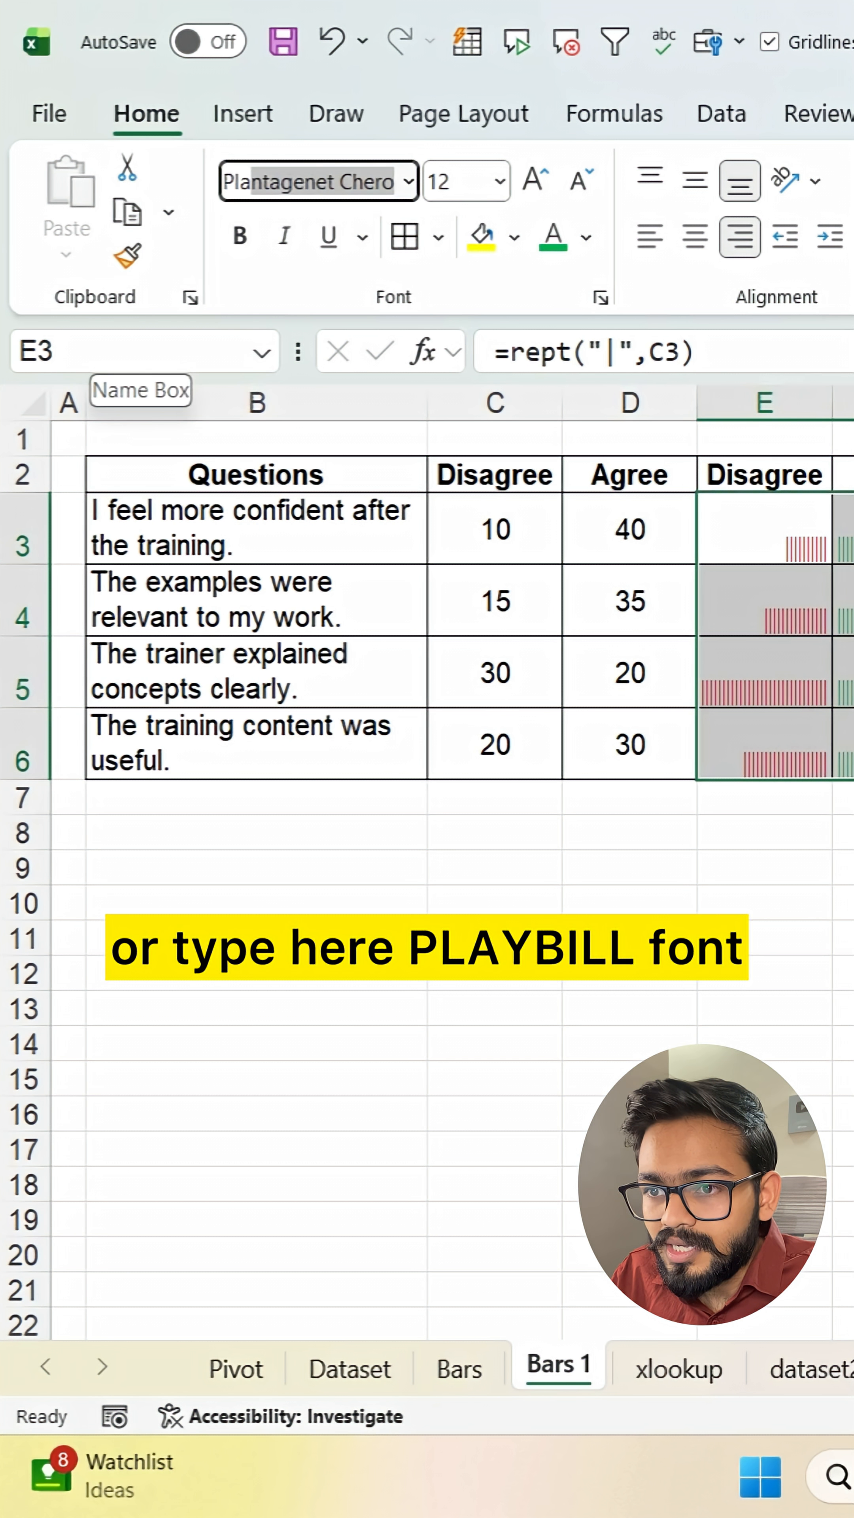
Complete =REPT("|",C3) down E3:E6 and apply Playbill so the bars render solid red.
{"action": "type", "text": "Playbill"}
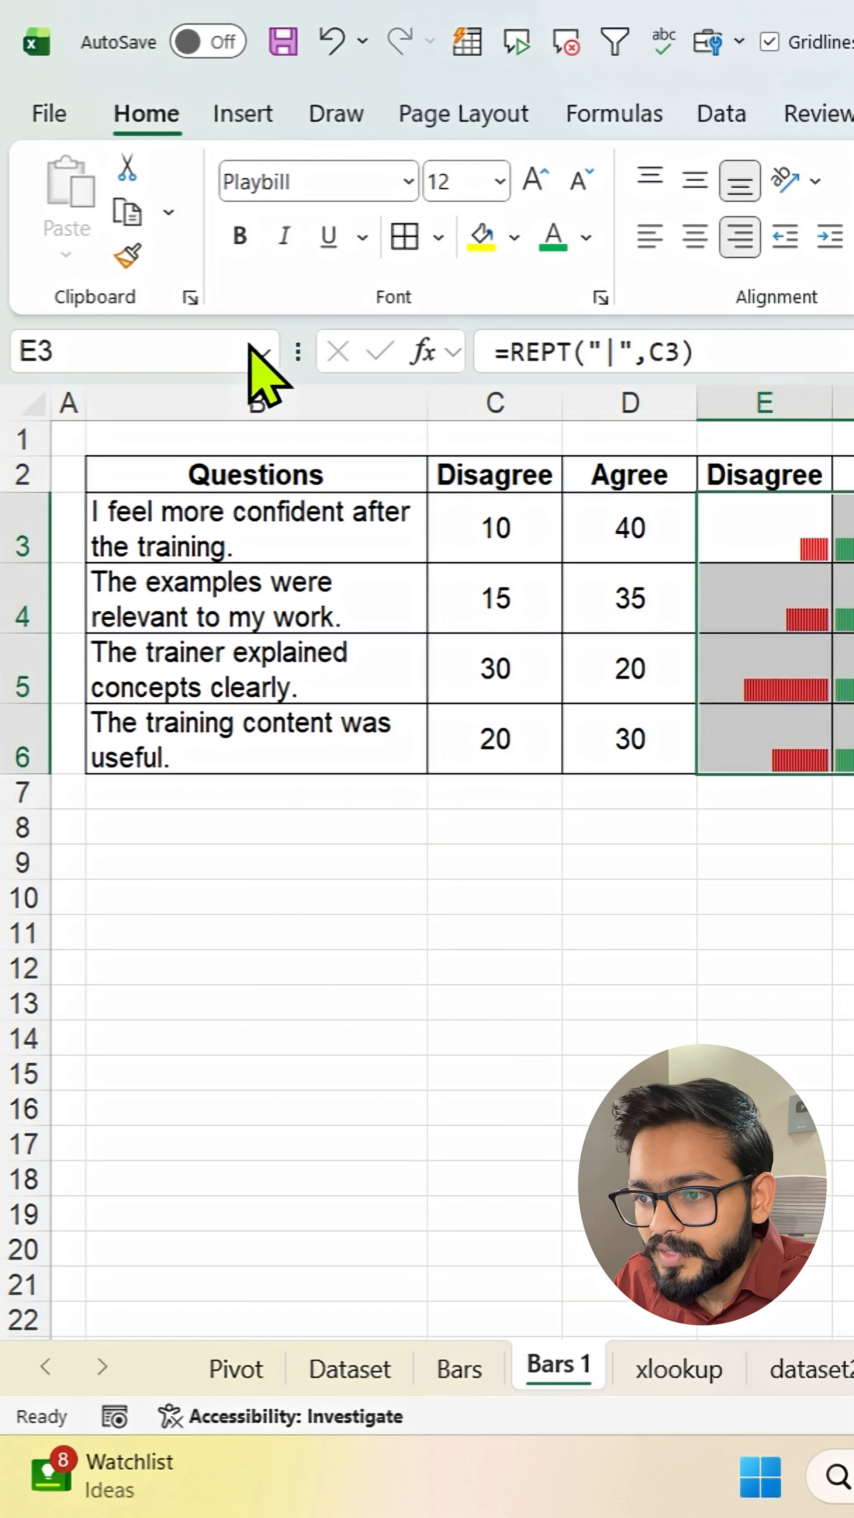